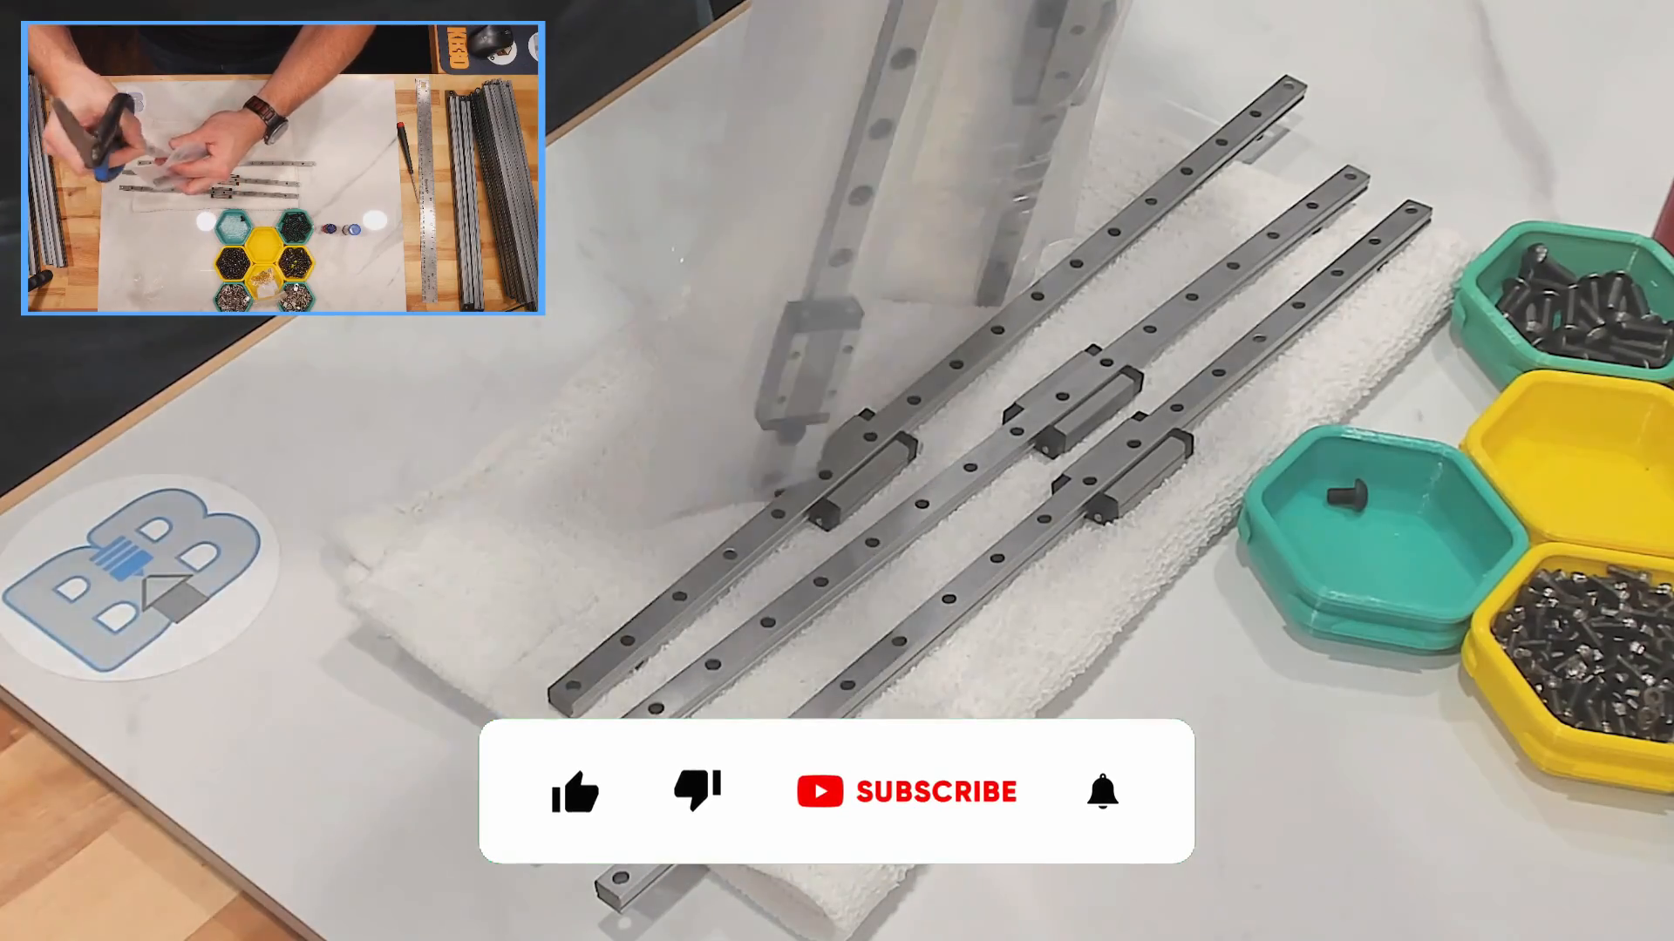
pyautogui.click(574, 790)
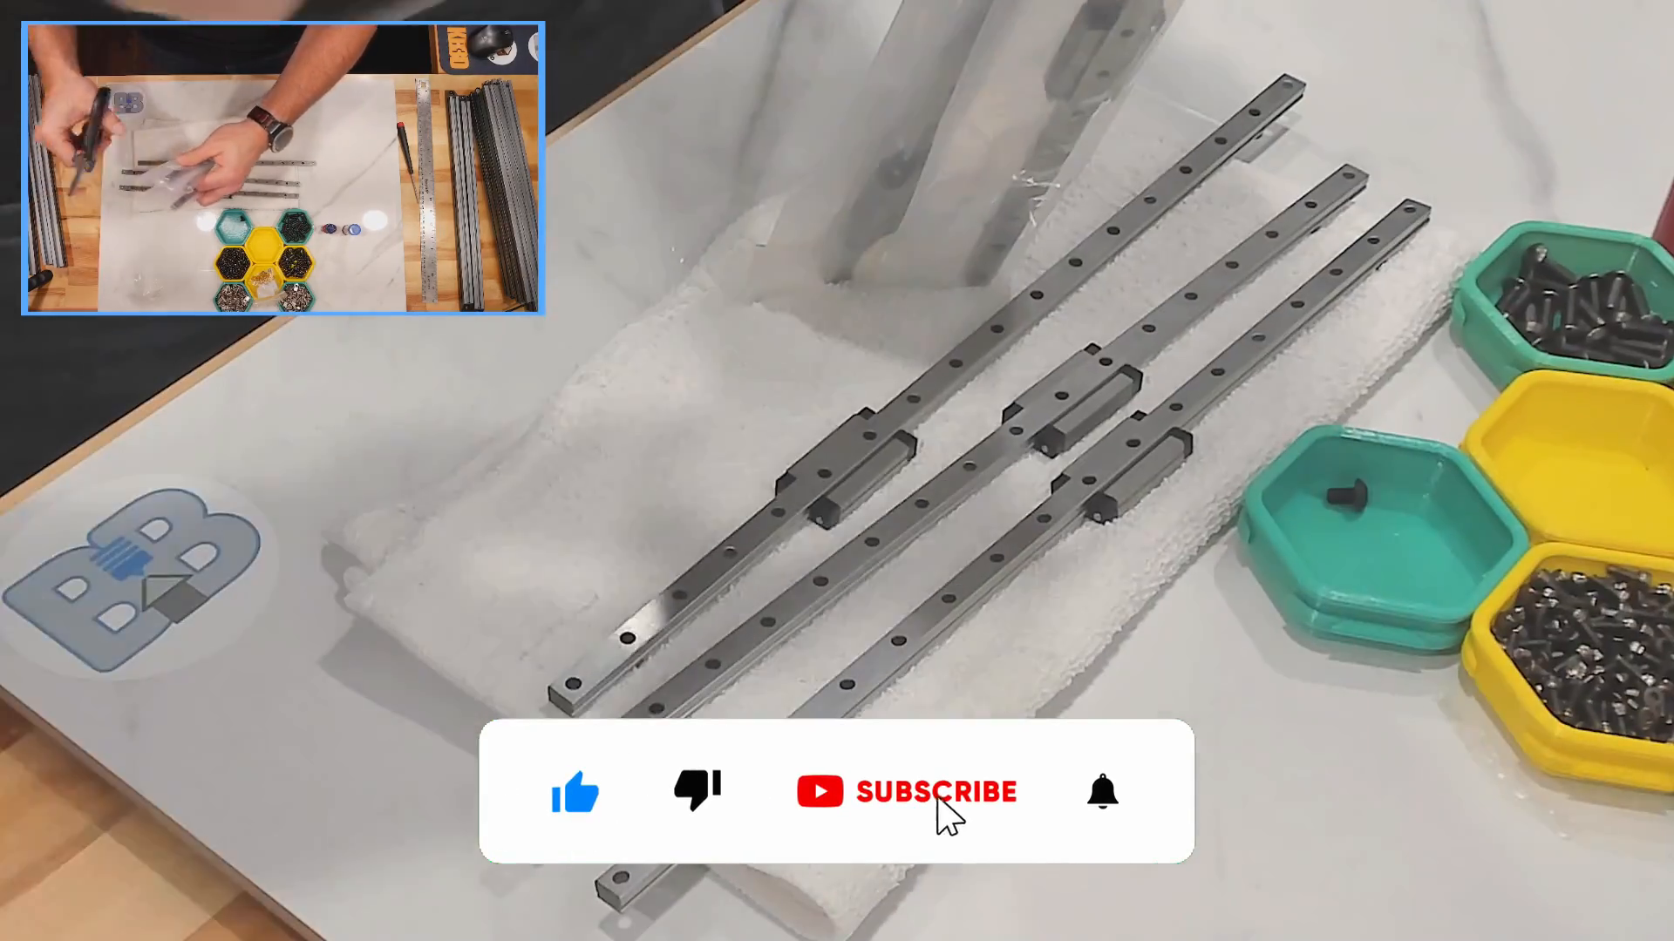